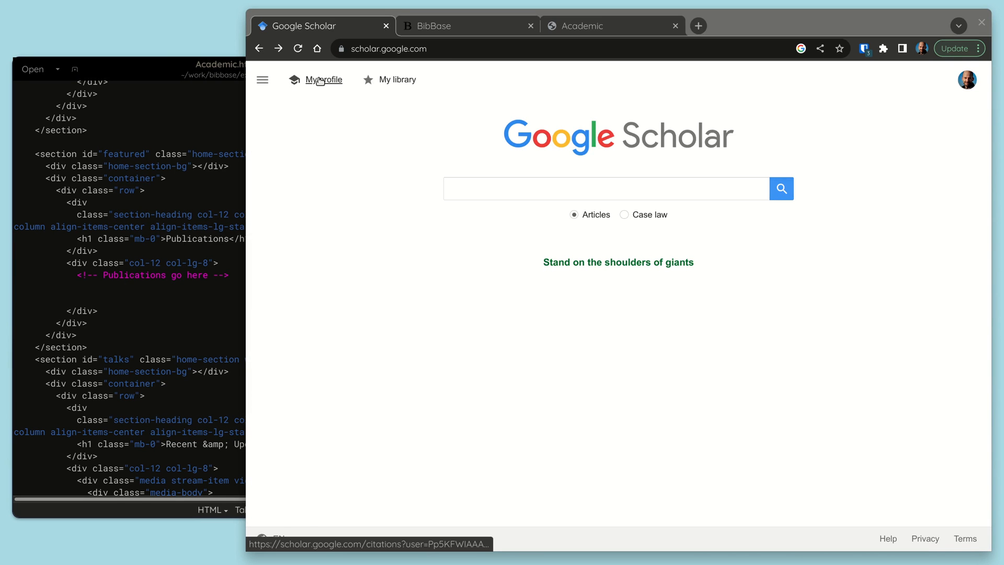
# - Select every article on the Scholar profile and save the BibTeX export as all.bib
pyautogui.click(322, 79)
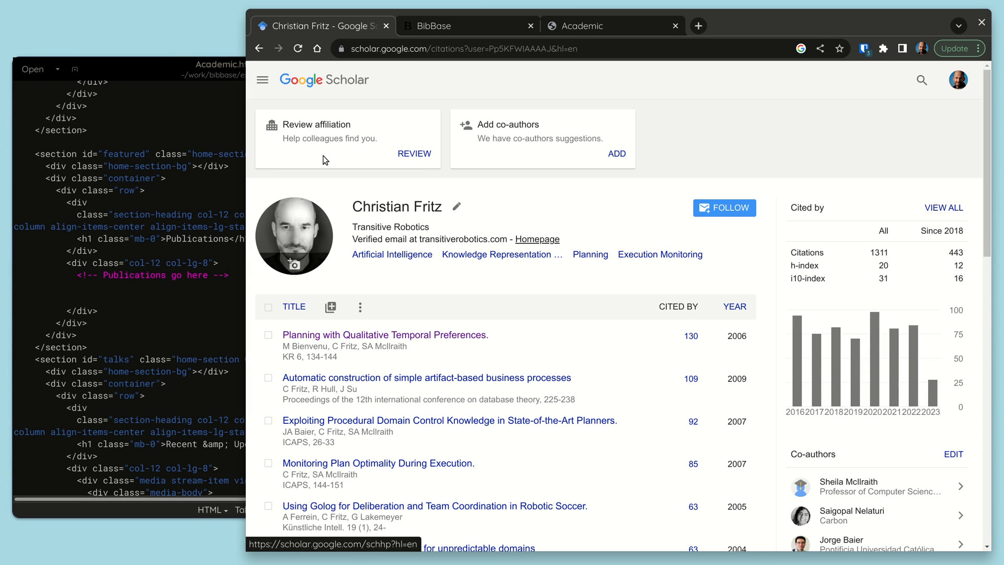
pyautogui.click(268, 307)
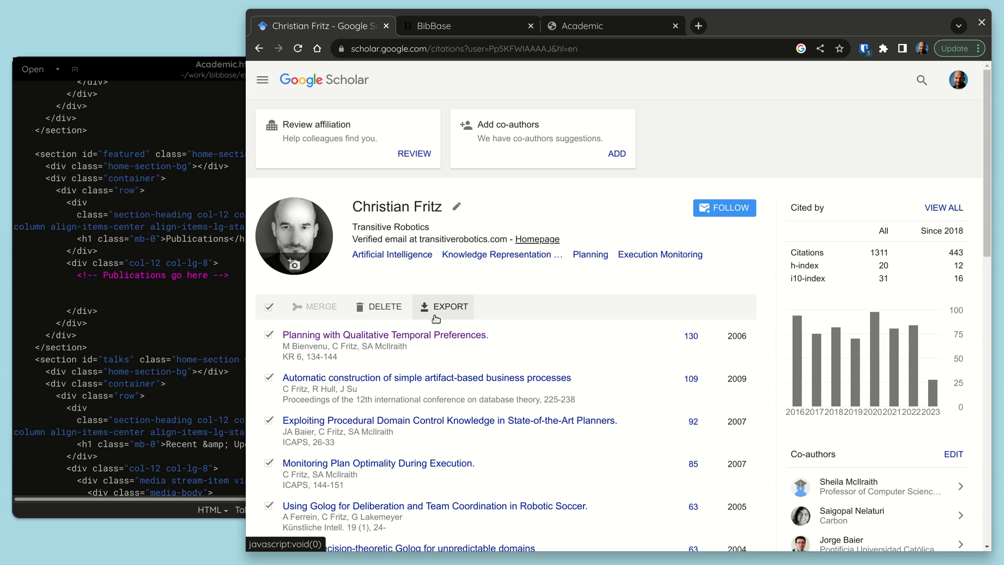
pyautogui.click(442, 306)
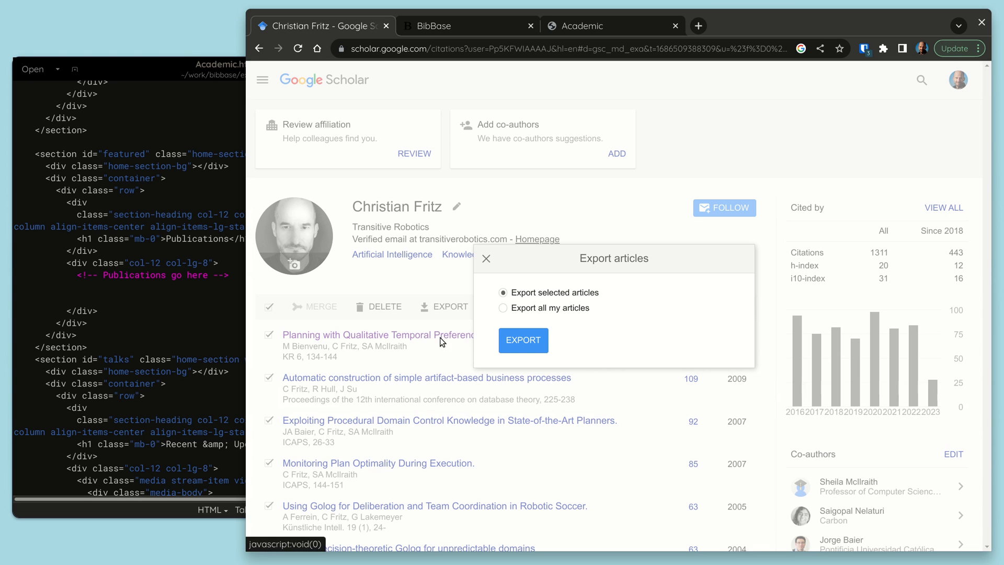
pyautogui.click(522, 340)
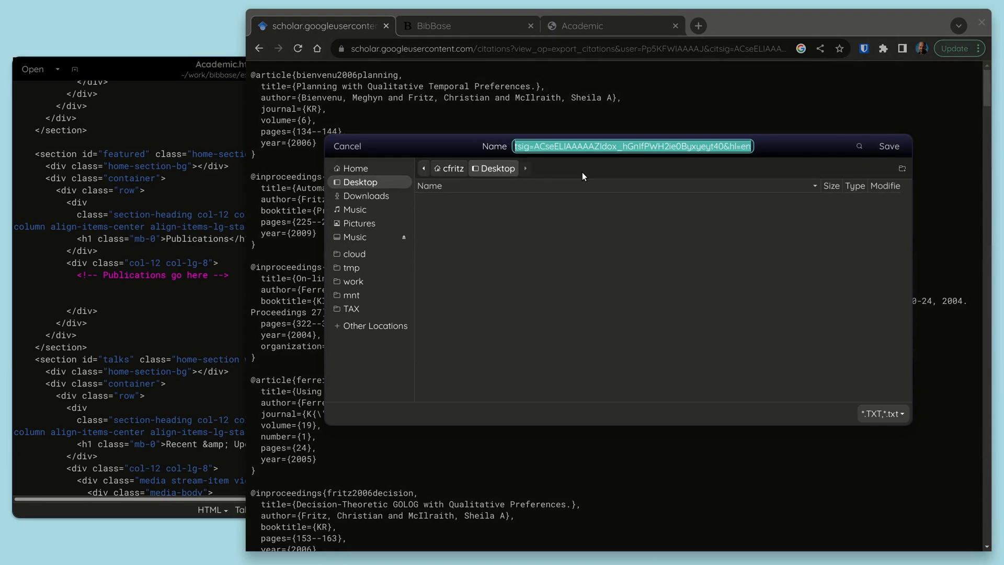
pyautogui.click(888, 146)
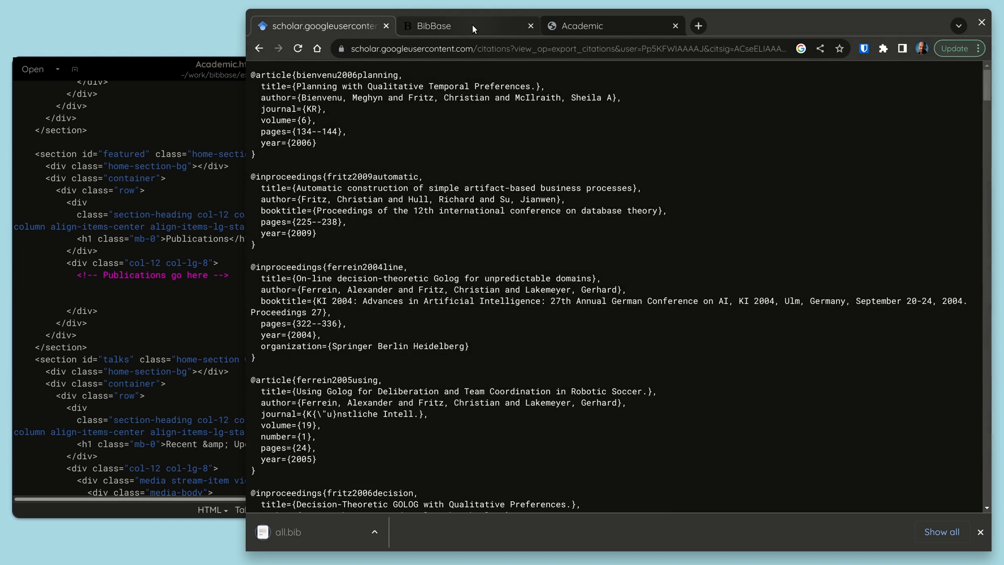
# - In the BibBase tab, start a publications page from the uploaded all.bib file
pyautogui.click(436, 26)
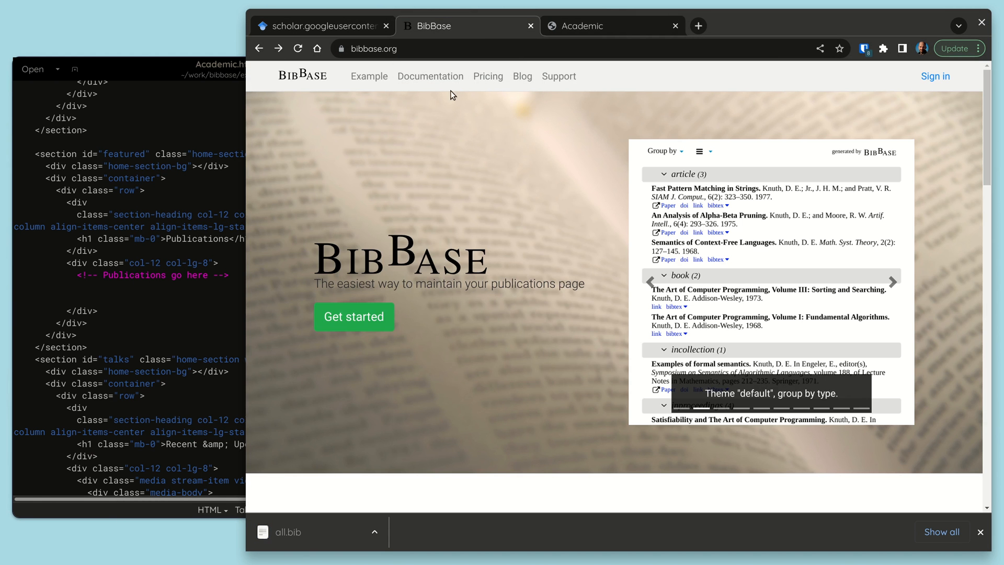
pyautogui.click(353, 317)
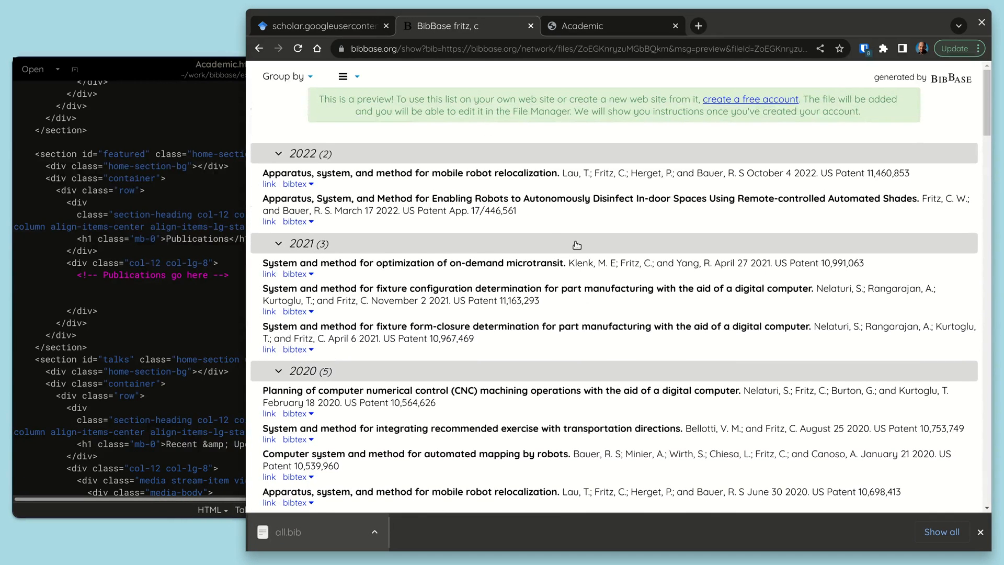
pyautogui.moveTo(753, 137)
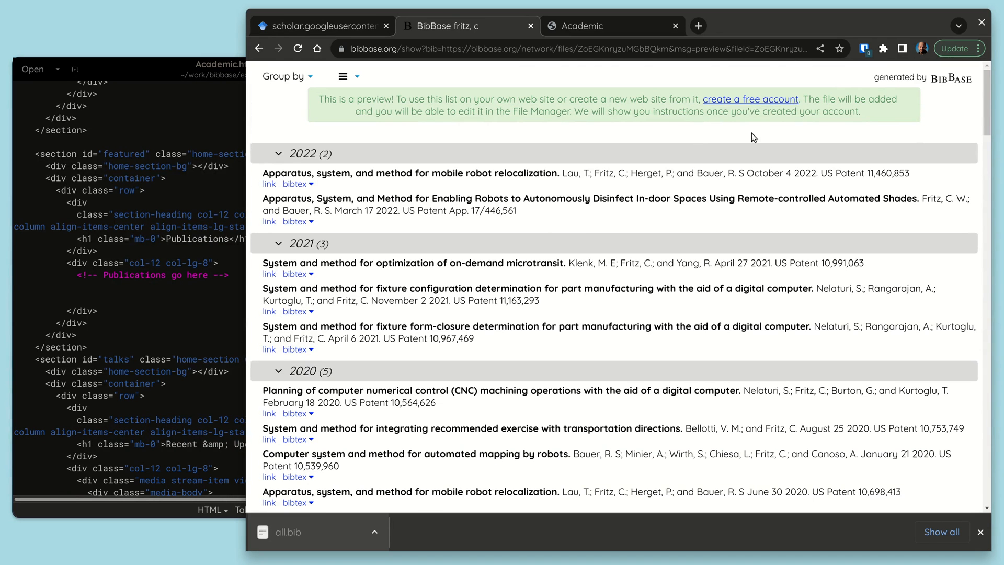
pyautogui.moveTo(750, 103)
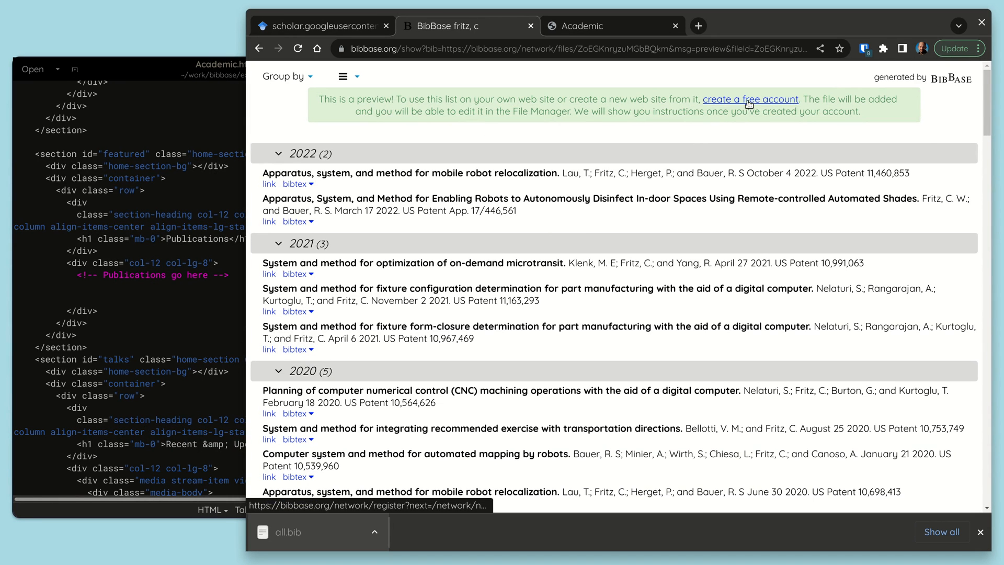
pyautogui.click(750, 99)
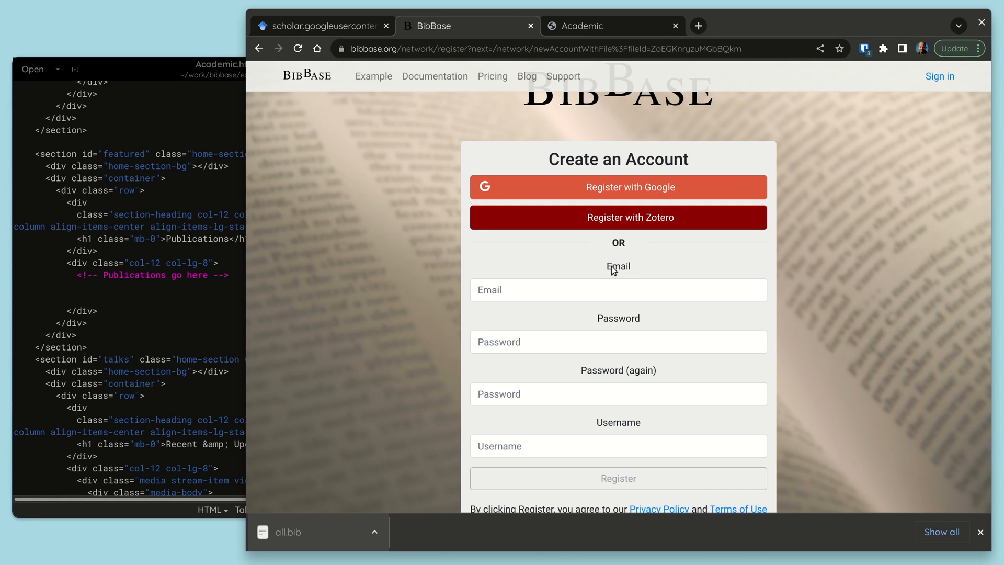
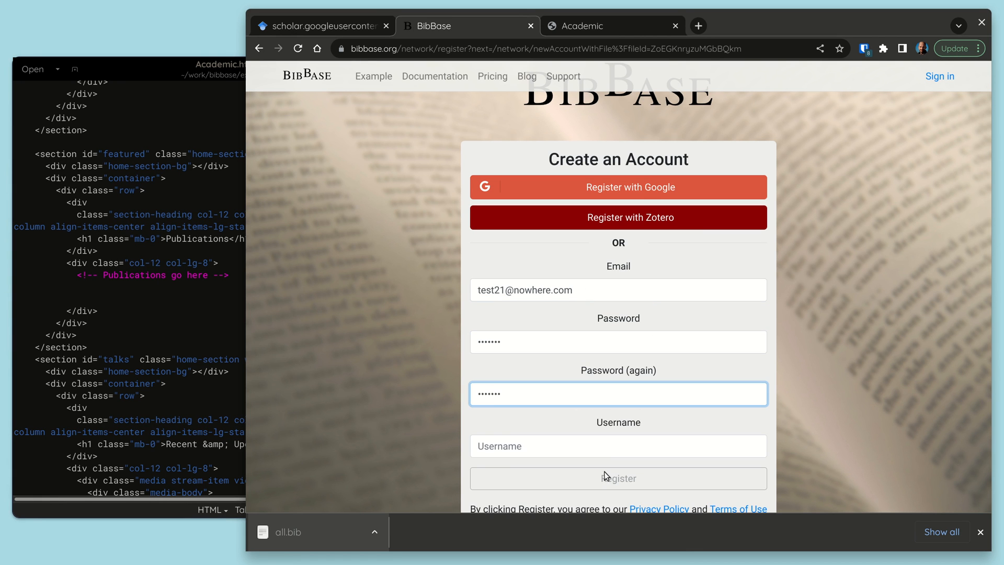
pyautogui.click(618, 478)
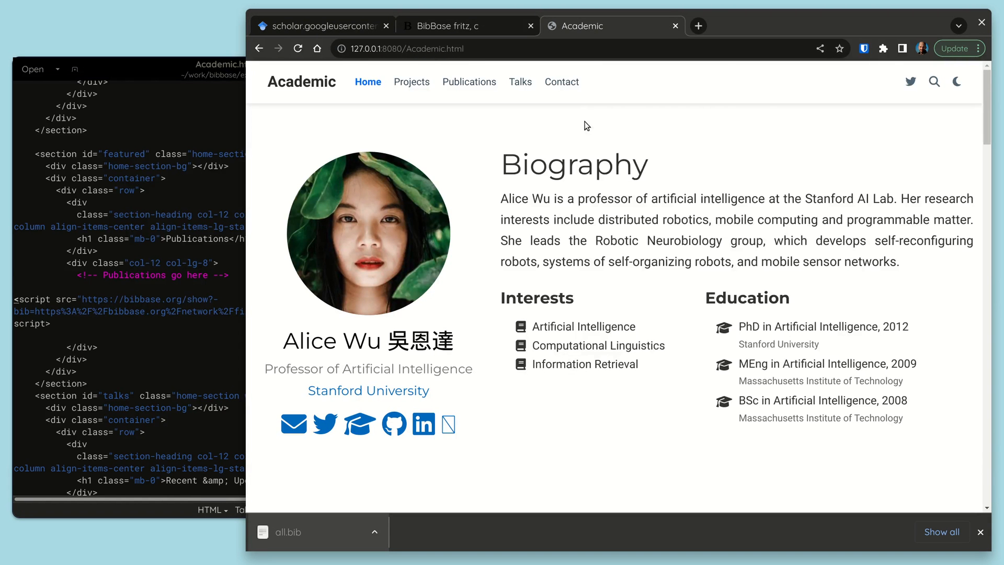
# - Reload the Academic page in Chrome after adding the embed script
pyautogui.rightClick(584, 125)
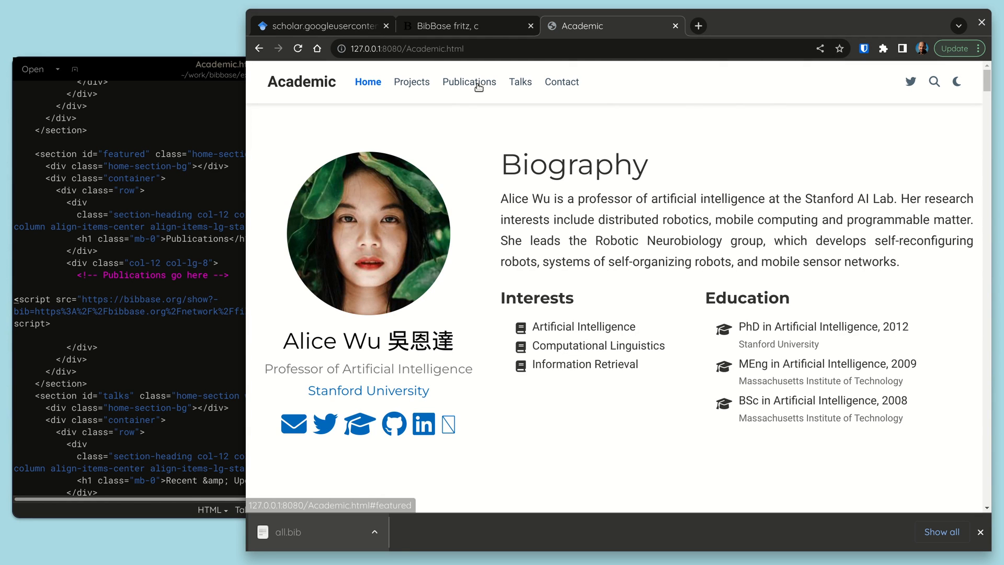
# - Jump to the Publications section via the Academic site's navigation bar
pyautogui.click(469, 82)
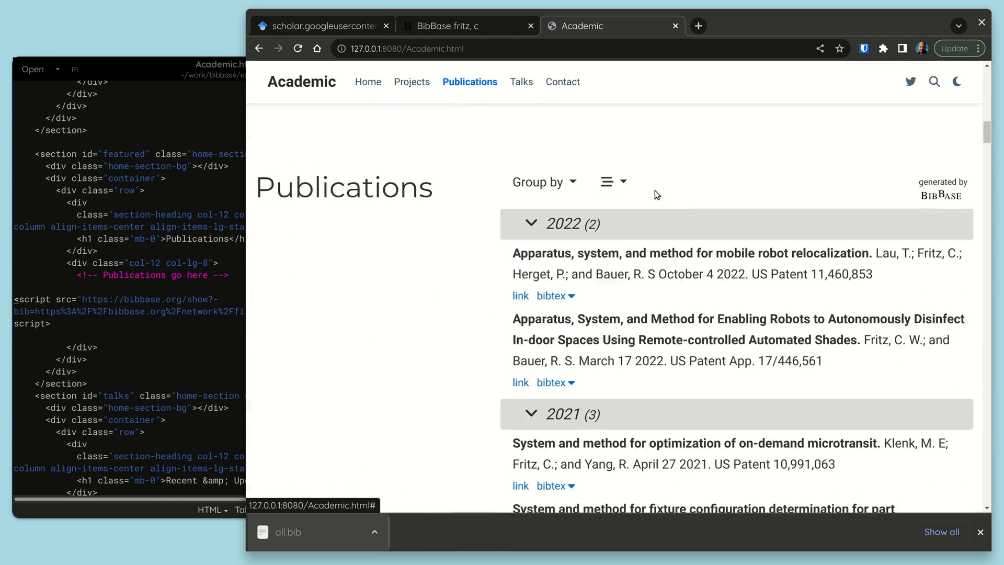